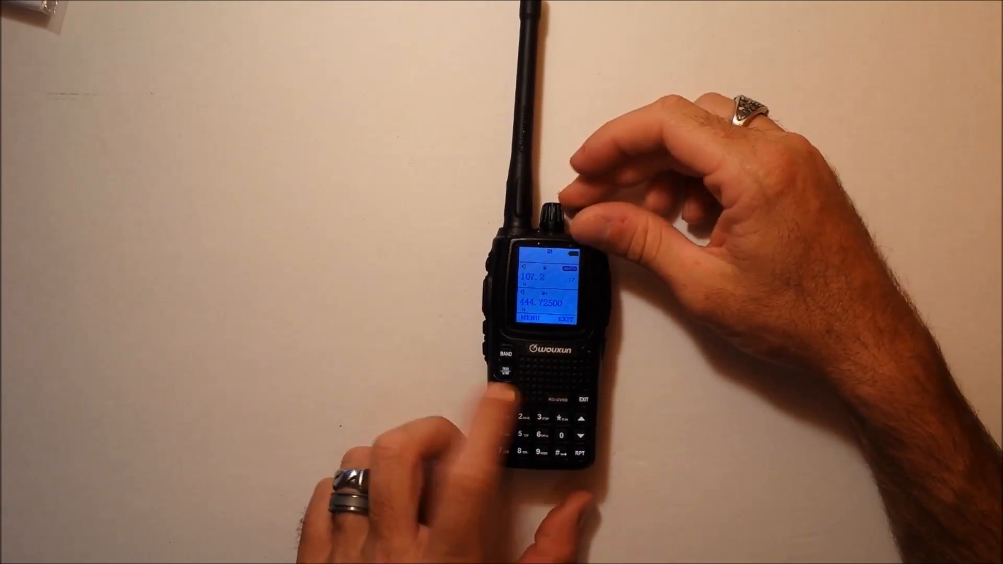
# Save the Tx-CTC tone of 107.2 with MENU and return to the menu list
pyautogui.click(509, 397)
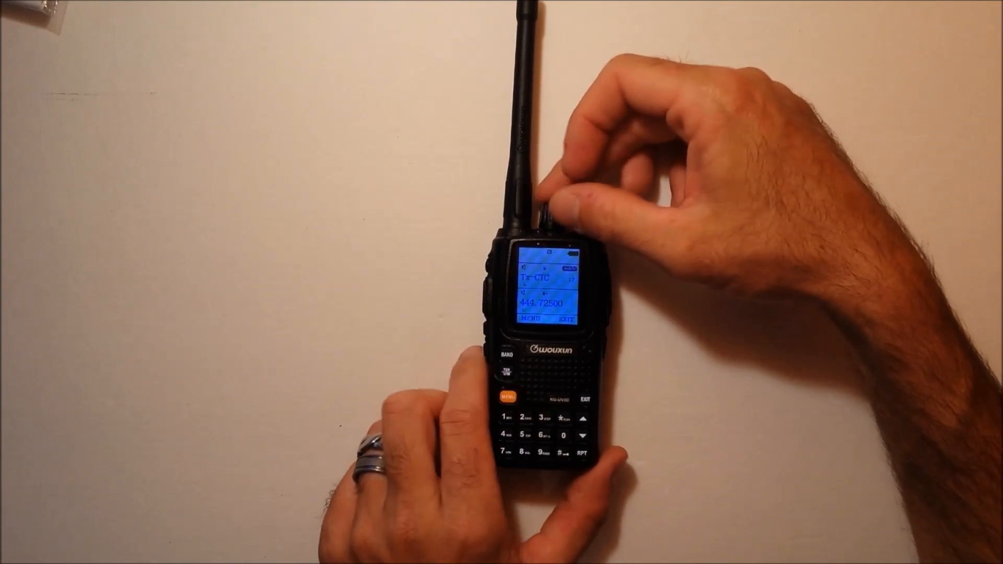